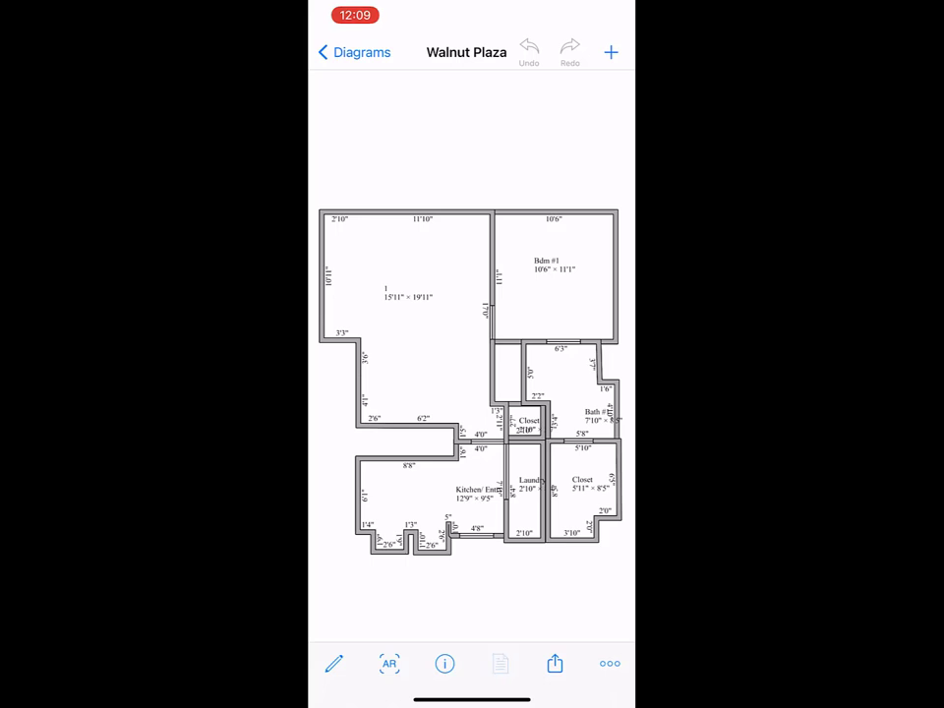
Switch the Walnut Plaza floor plan to the translucent 3D model view
{"action": "left_click", "coordinate": [499, 663]}
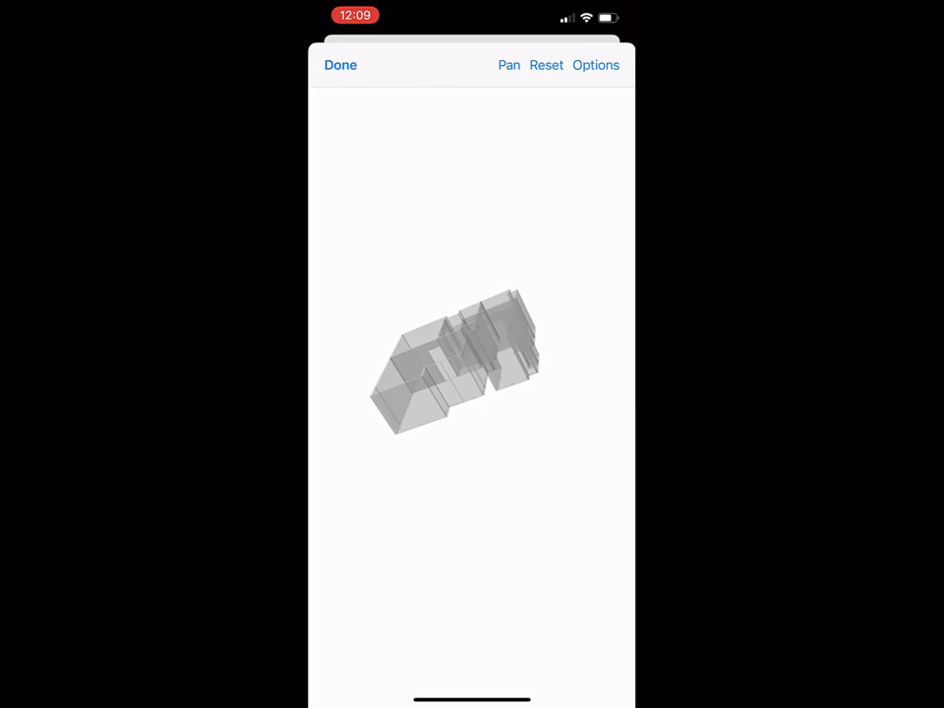
Close the 3D model with Done to show the 2D dimensioned plan
{"action": "left_click", "coordinate": [340, 65]}
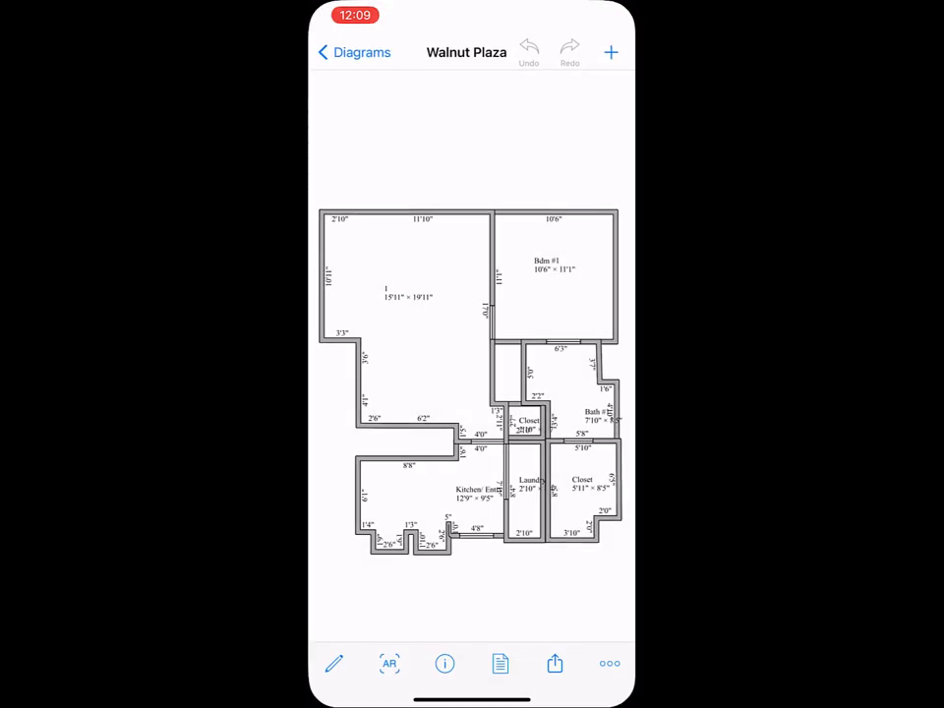